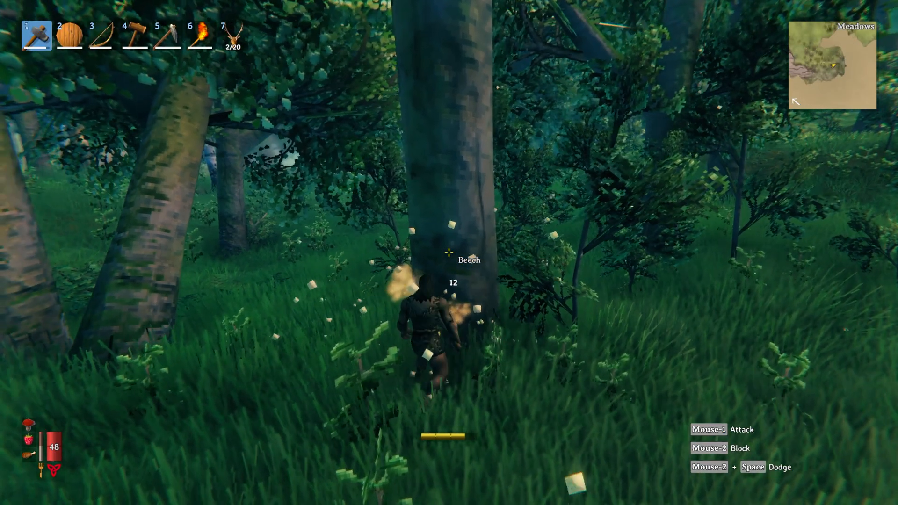
Strike the beech tree with the stone axe until it falls into a log.
{"action": "left_click", "coordinate": [449, 255]}
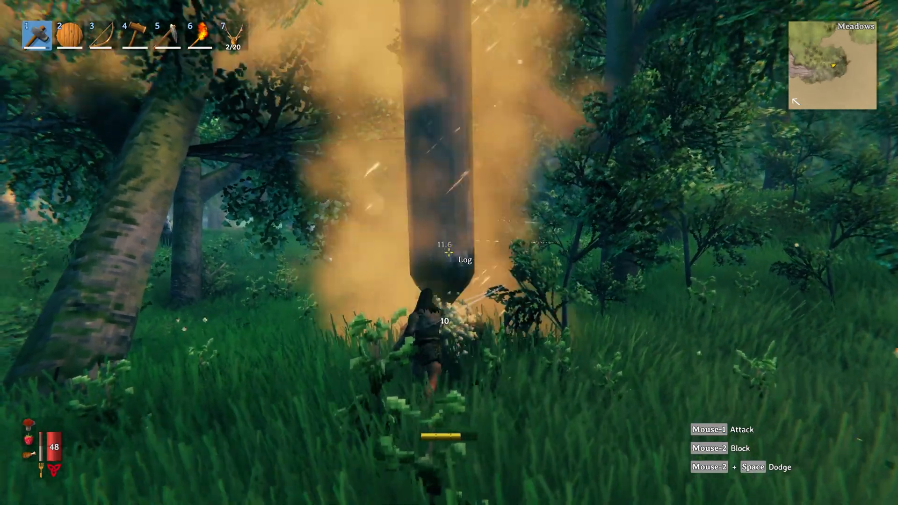
{"action": "left_click", "coordinate": [449, 254]}
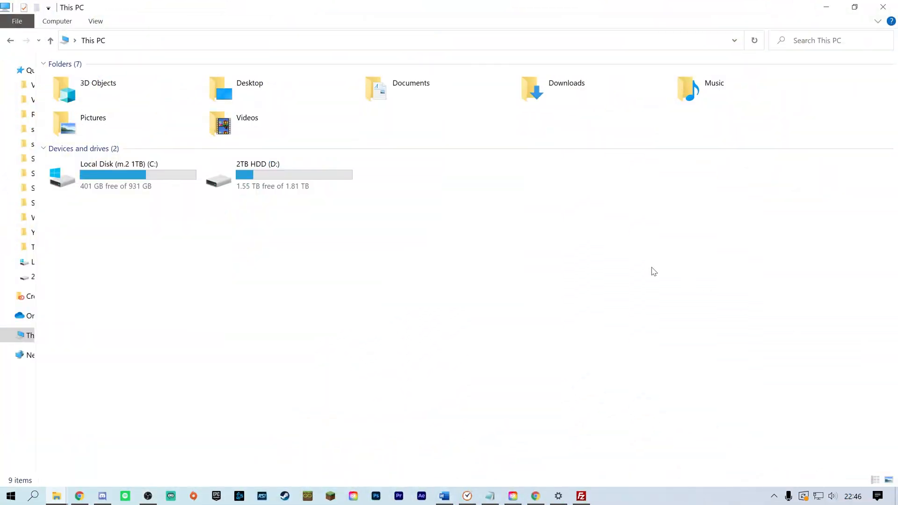
{"action": "mouse_move", "coordinate": [440, 42]}
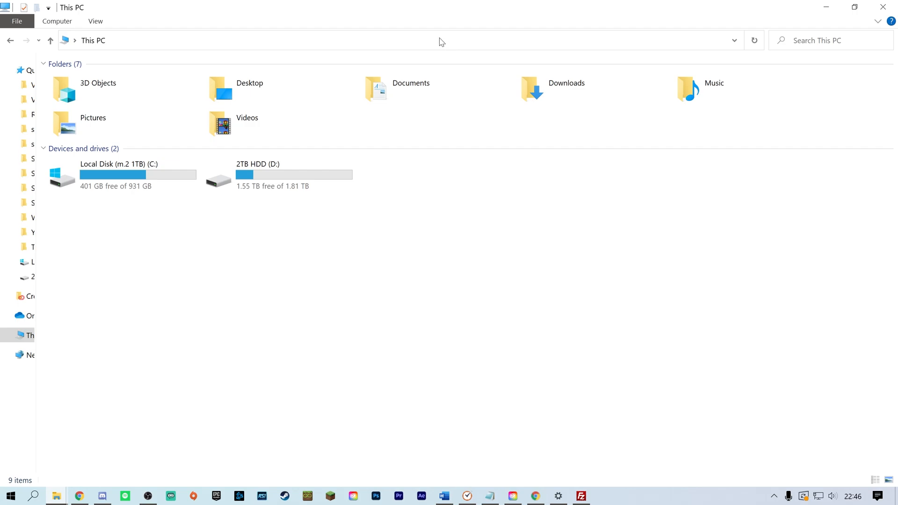
Navigate to AppData\LocalLow\IronGate\Valheim\worlds and select the CustomWorld.fwl save file.
{"action": "type", "text": "C:\\Users\\Nerda\\Appdata\\LocalLow\\IronGate\\Valheim\\worlds"}
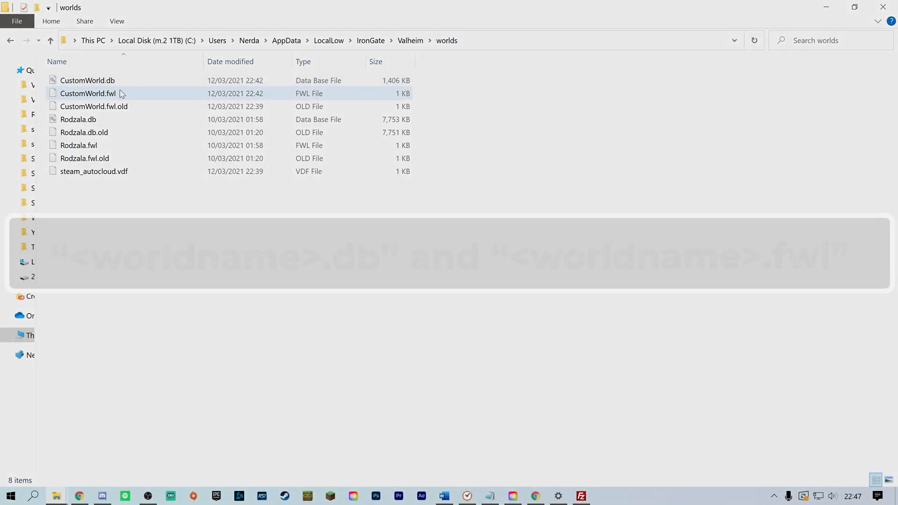
{"action": "left_click", "coordinate": [87, 94]}
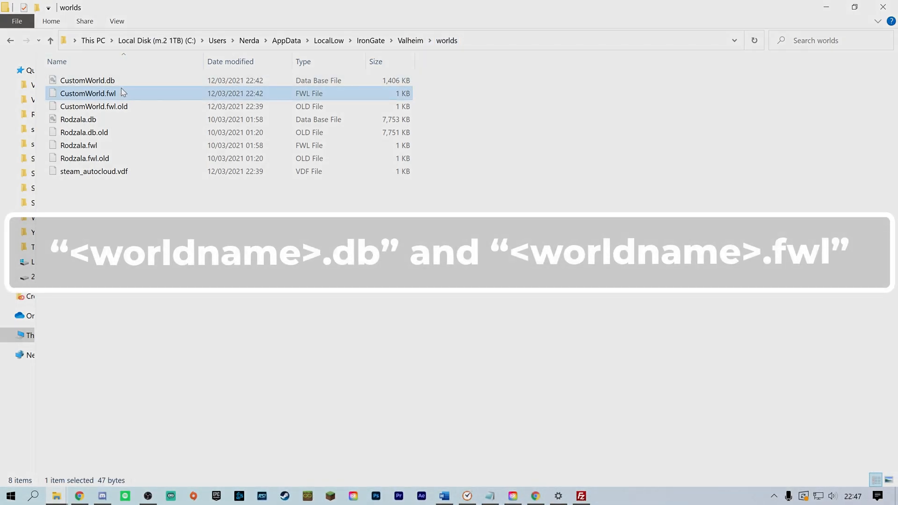
{"action": "left_click", "coordinate": [87, 81]}
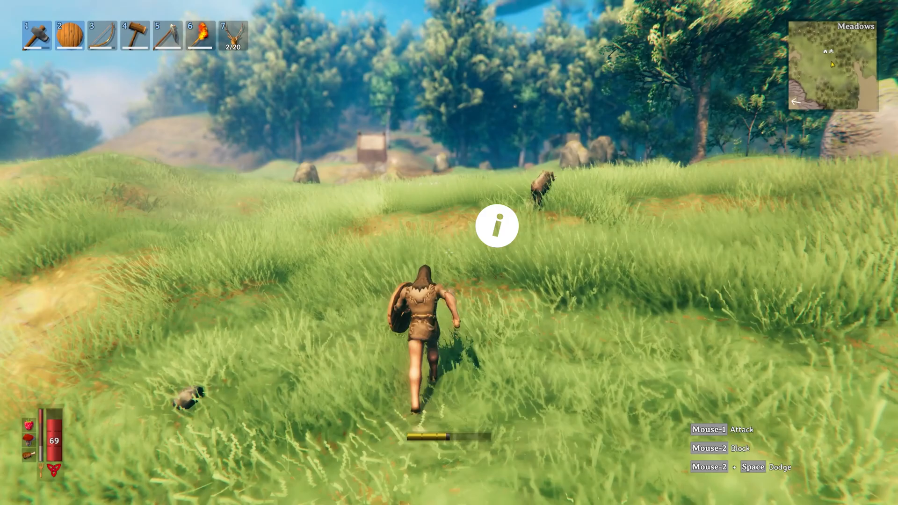
Run the character forward across the meadow toward the trees.
{"action": "key", "text": "3"}
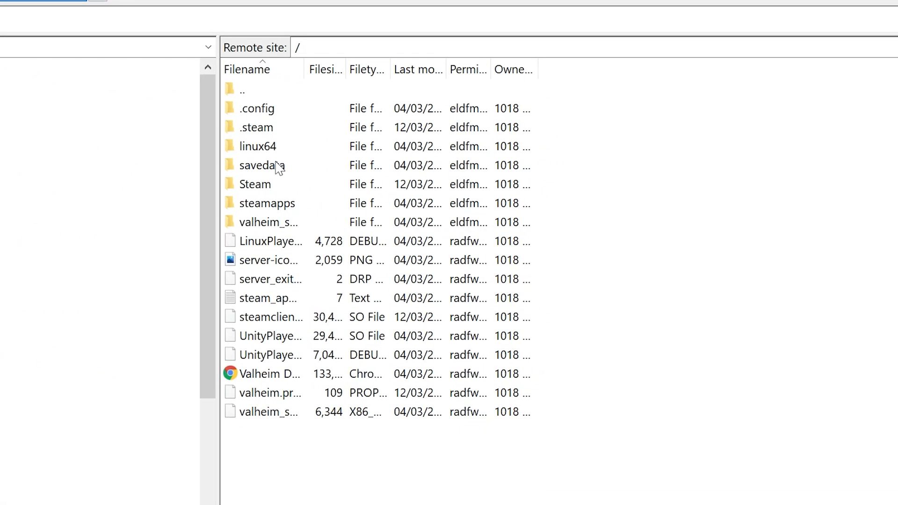
Browse into savedata/worlds on the remote Valheim server.
{"action": "left_click", "coordinate": [264, 165]}
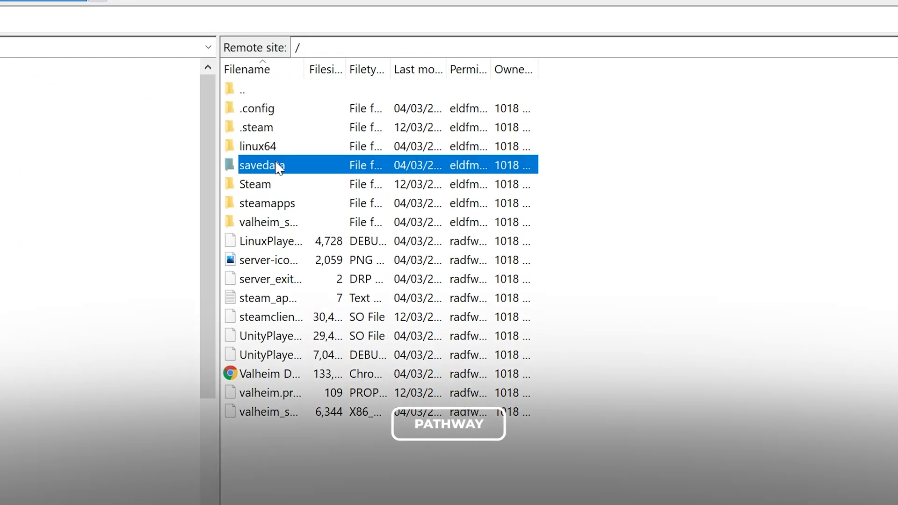
{"action": "double_click", "coordinate": [261, 165]}
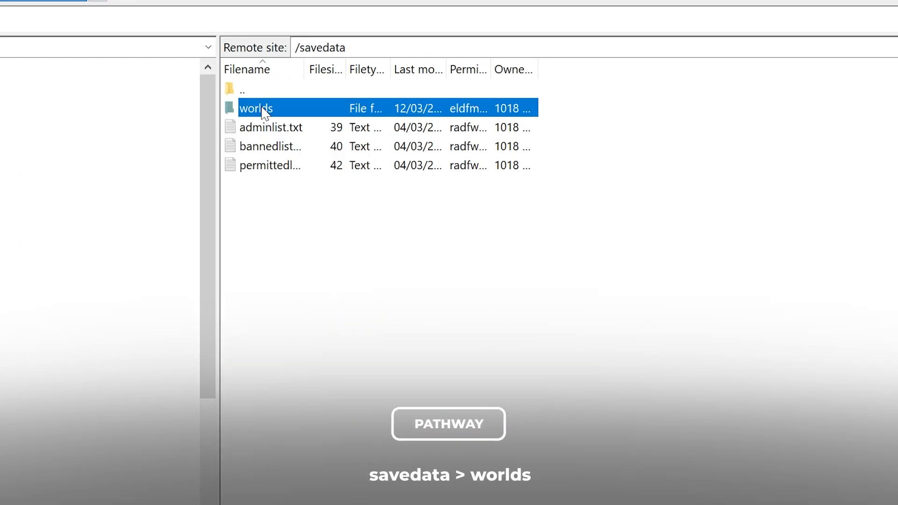
{"action": "double_click", "coordinate": [256, 108]}
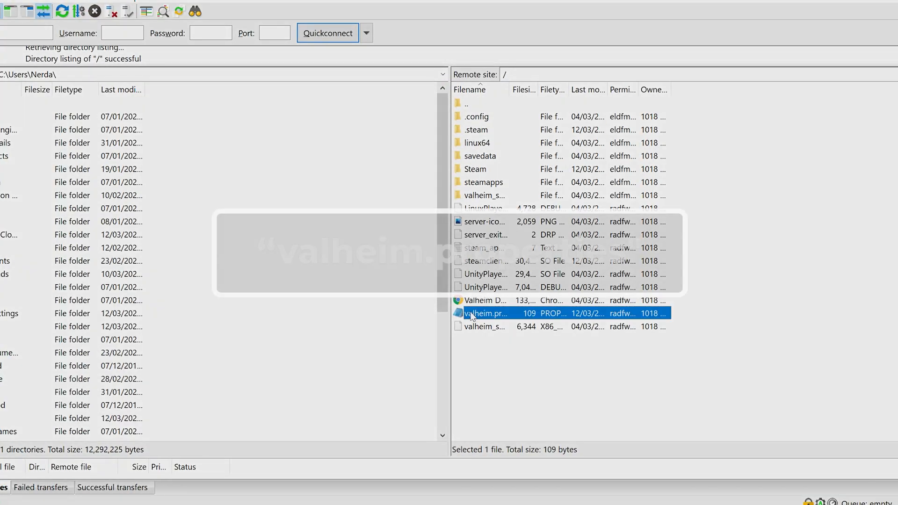
Edit valheim.properties so the world= line reads CustomWorld instead of World.
{"action": "double_click", "coordinate": [486, 314]}
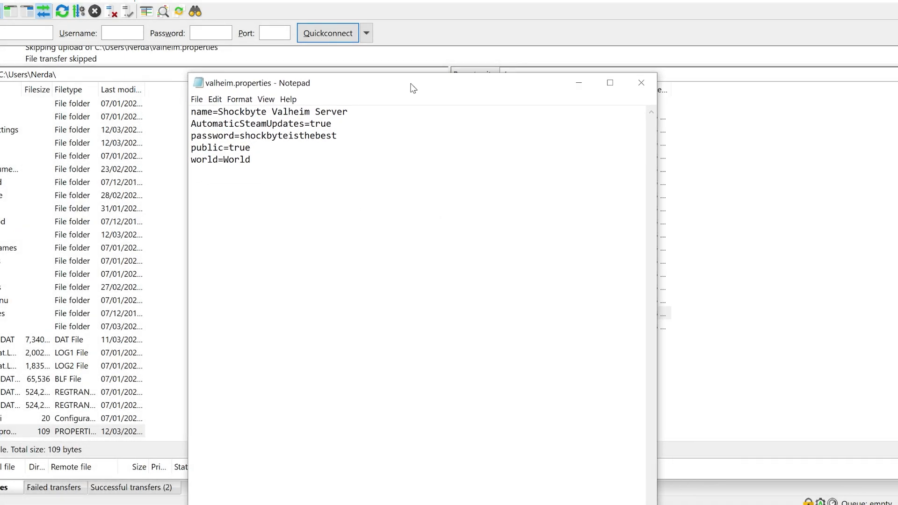
{"action": "left_click_drag", "start_coordinate": [413, 83], "coordinate": [447, 100]}
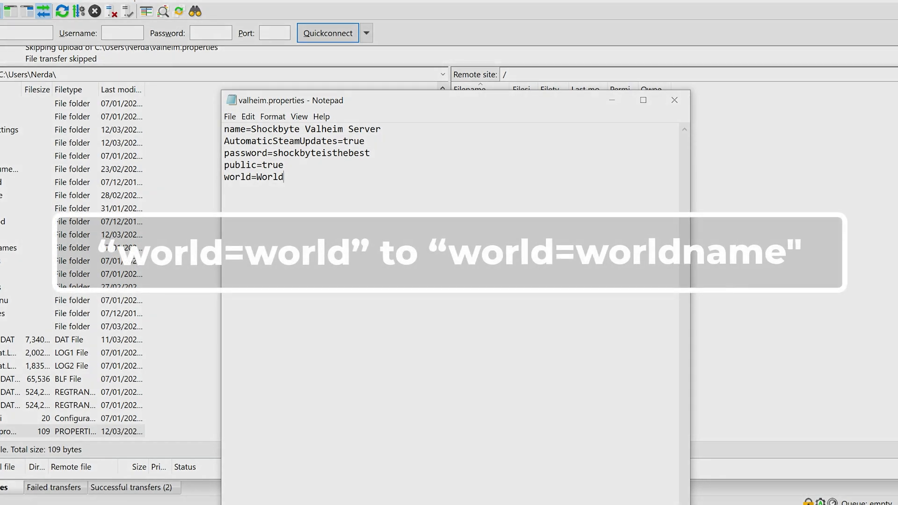
{"action": "key", "text": "Backspace"}
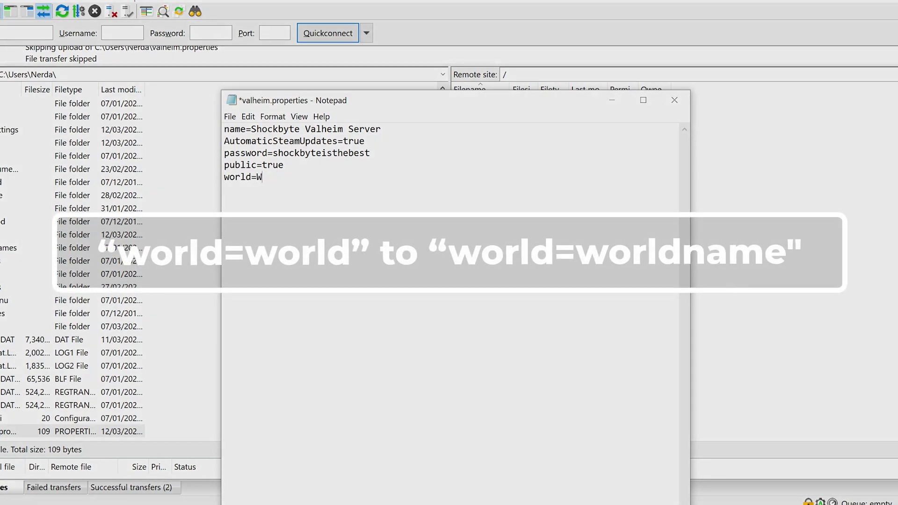
{"action": "type", "text": "CustomWorl"}
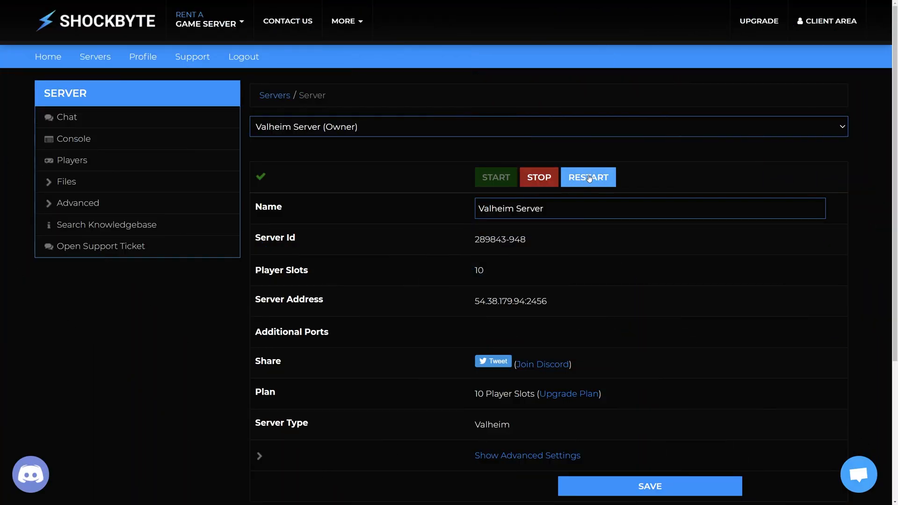
Restart the Valheim Server from the Shockbyte panel to load the new world.
{"action": "left_click", "coordinate": [588, 177]}
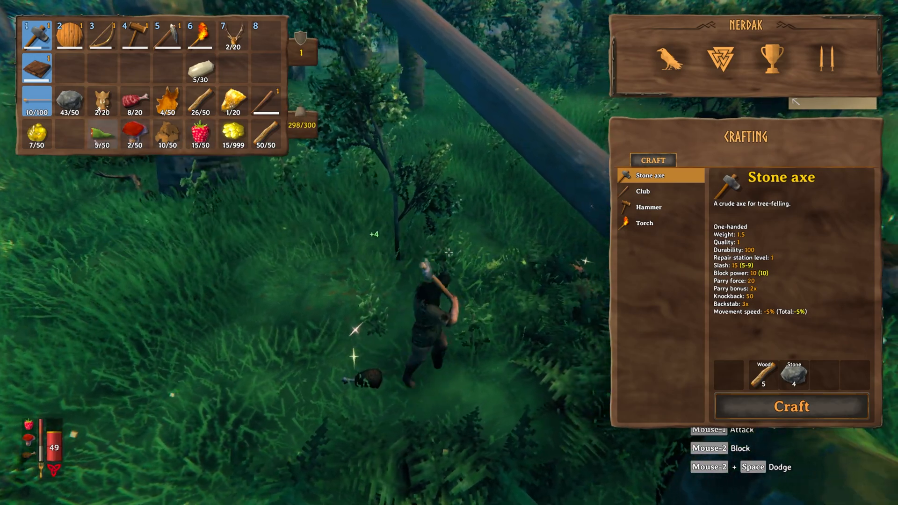
Close the inventory and crafting panel and continue through the forest past the log.
{"action": "key", "text": "tab"}
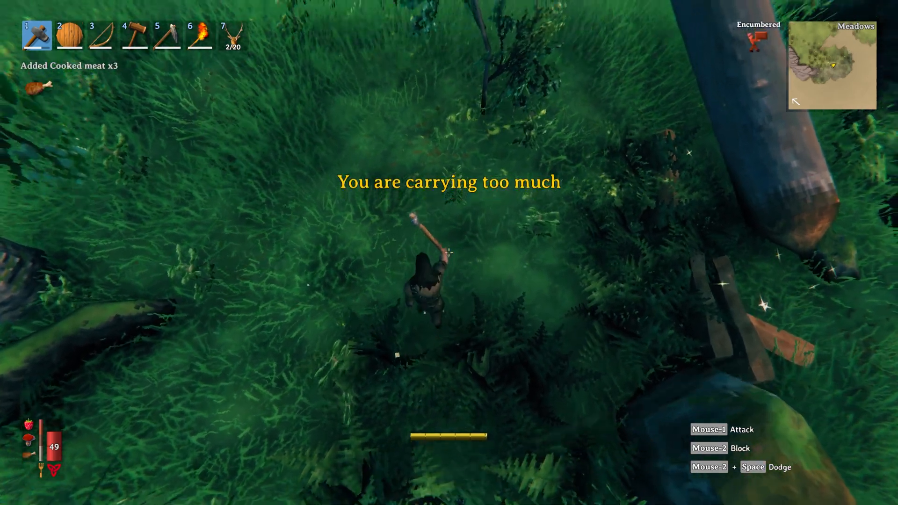
{"action": "key", "text": "Tab"}
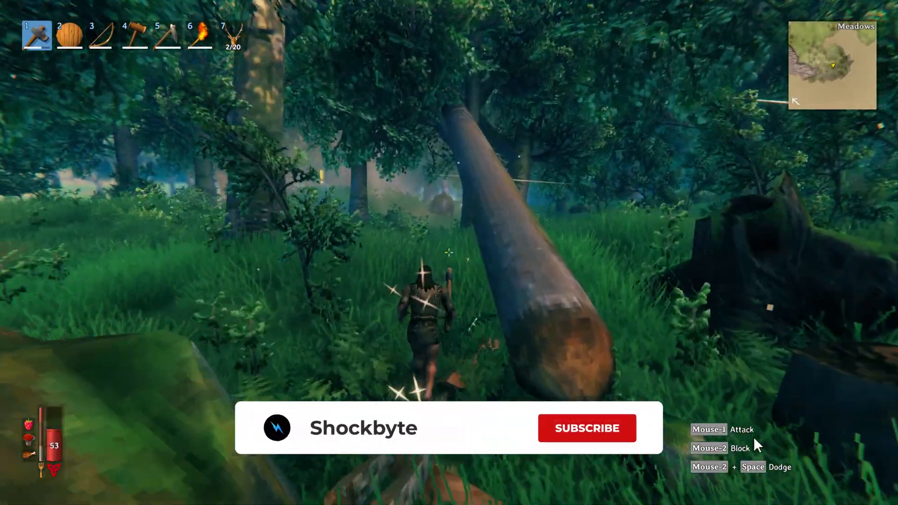
{"action": "left_click", "coordinate": [586, 427]}
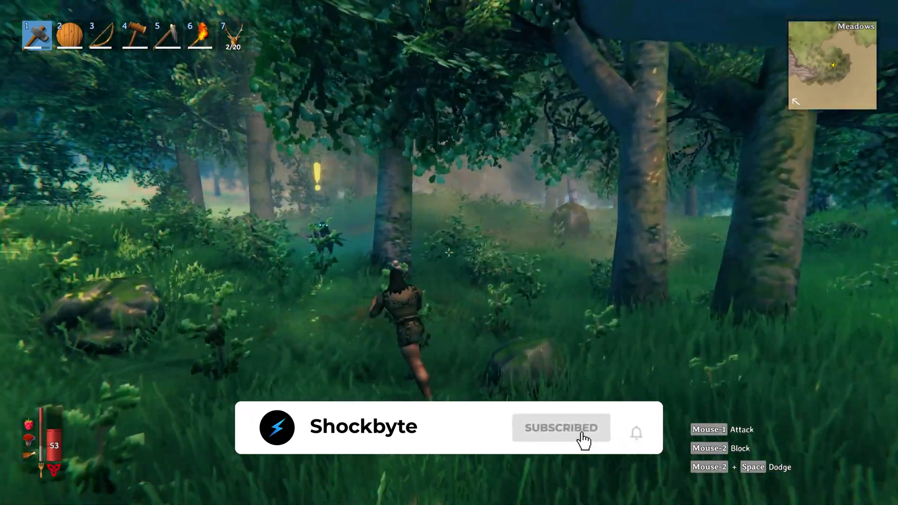